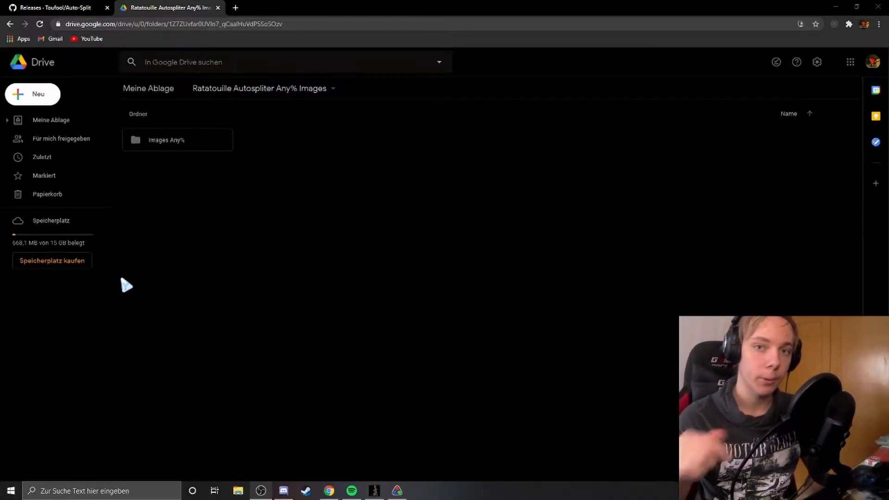
{"action": "mouse_move", "coordinate": [356, 283]}
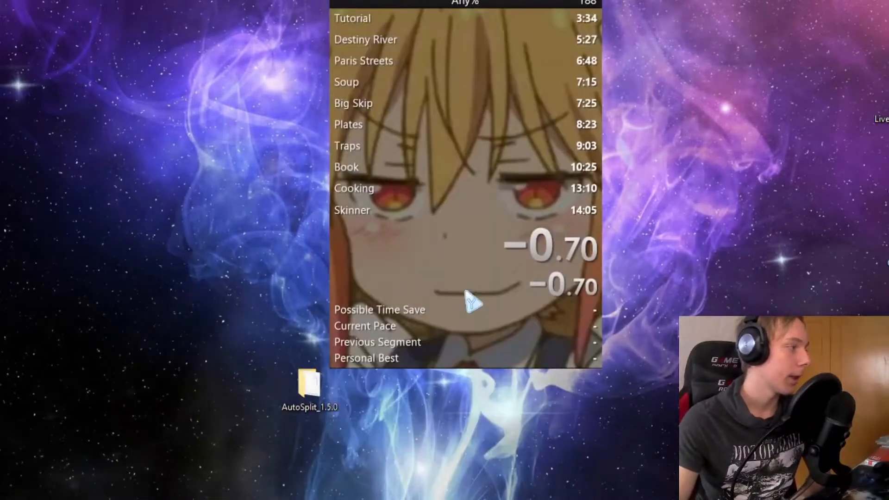
{"action": "mouse_move", "coordinate": [535, 480]}
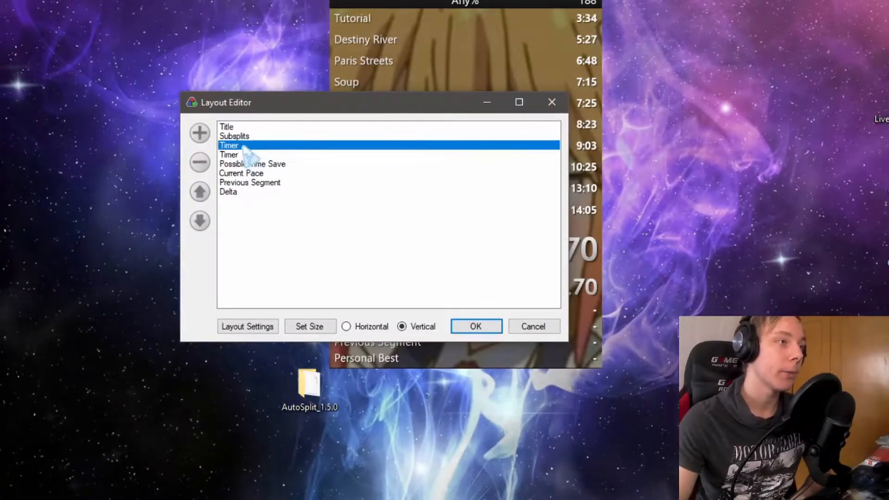
Step: Select the layout's Timer component and set its timing method to Real Time
{"action": "left_click", "coordinate": [238, 155]}
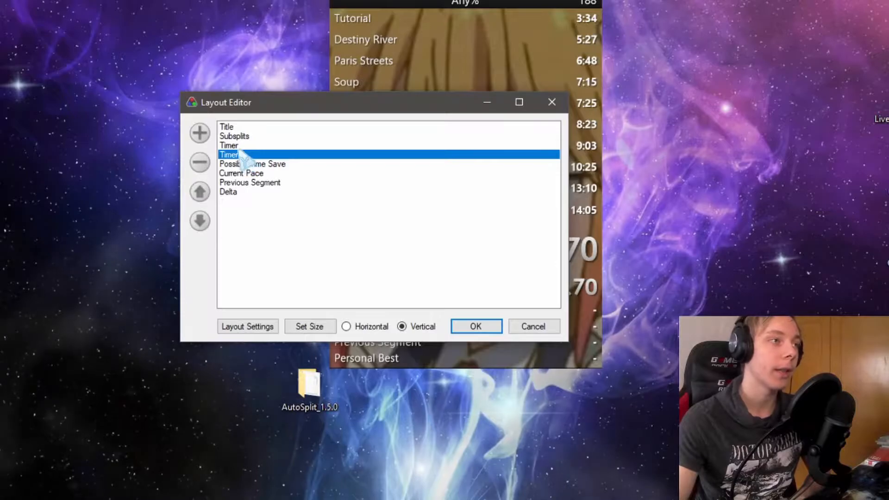
{"action": "left_click", "coordinate": [248, 326]}
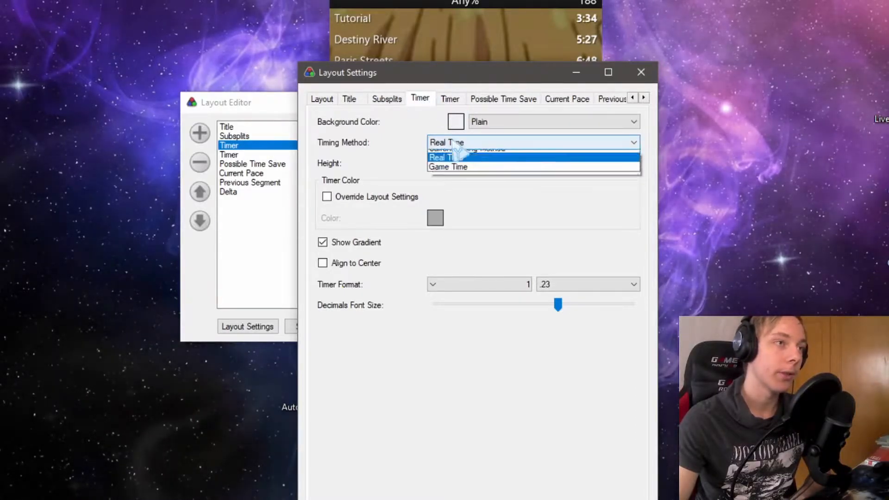
{"action": "left_click", "coordinate": [444, 158]}
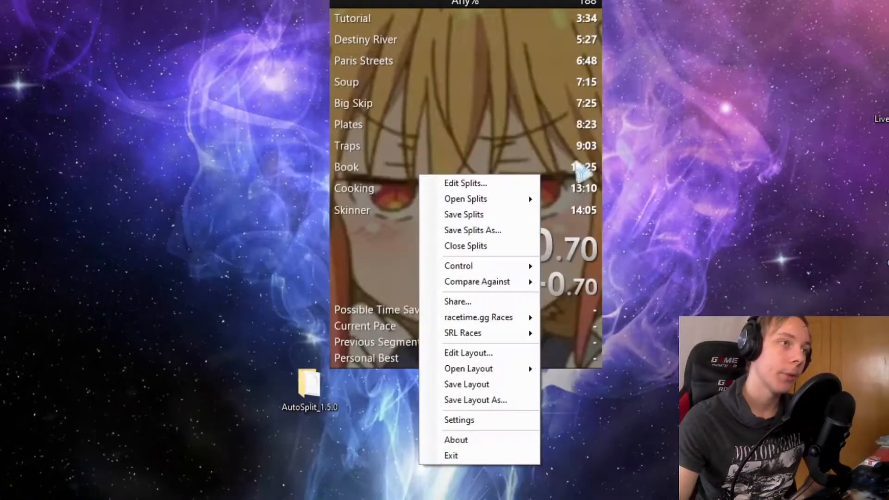
Step: In the splits editor, choose Ratatouille (Asobo) as game and activate load removal
{"action": "left_click", "coordinate": [465, 182]}
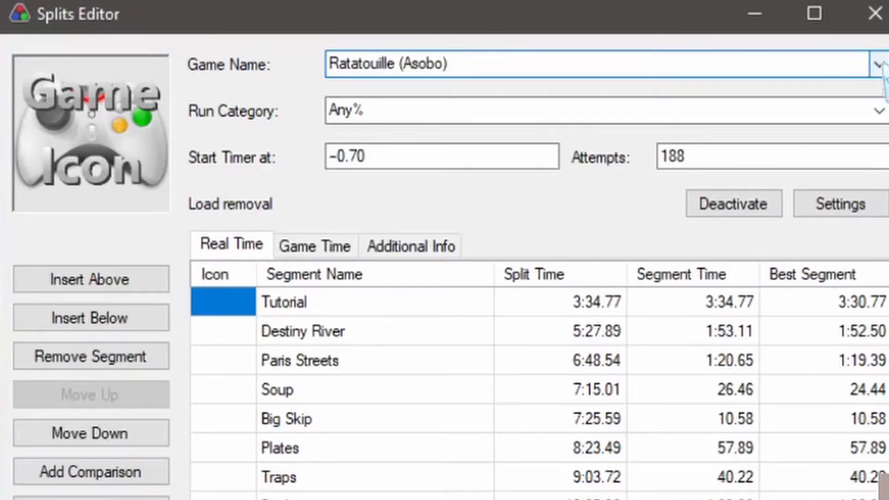
{"action": "left_click", "coordinate": [874, 65]}
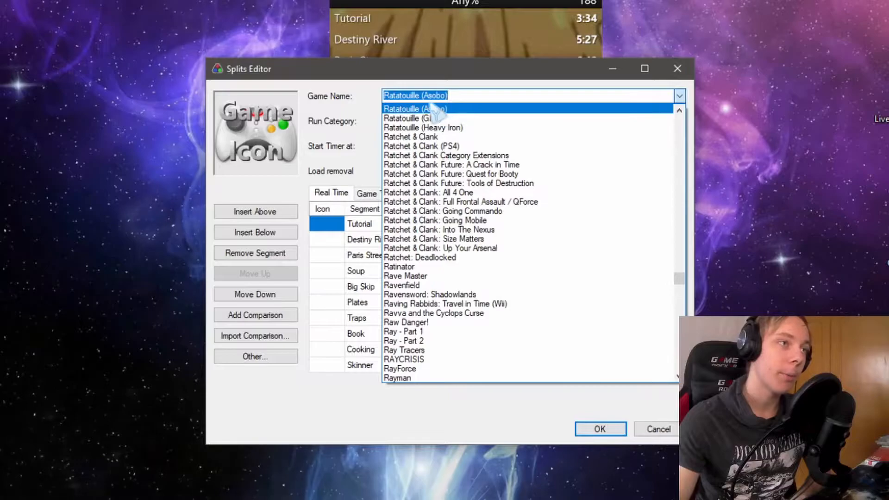
{"action": "mouse_move", "coordinate": [430, 122]}
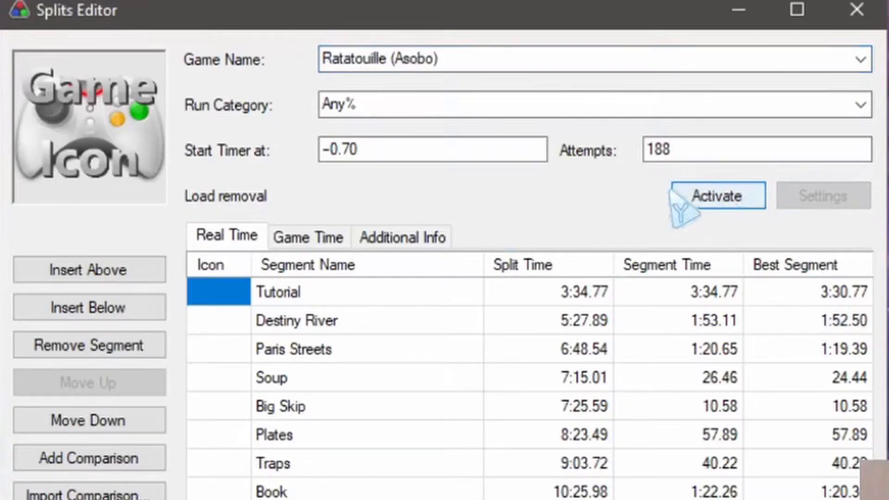
{"action": "left_click", "coordinate": [718, 196]}
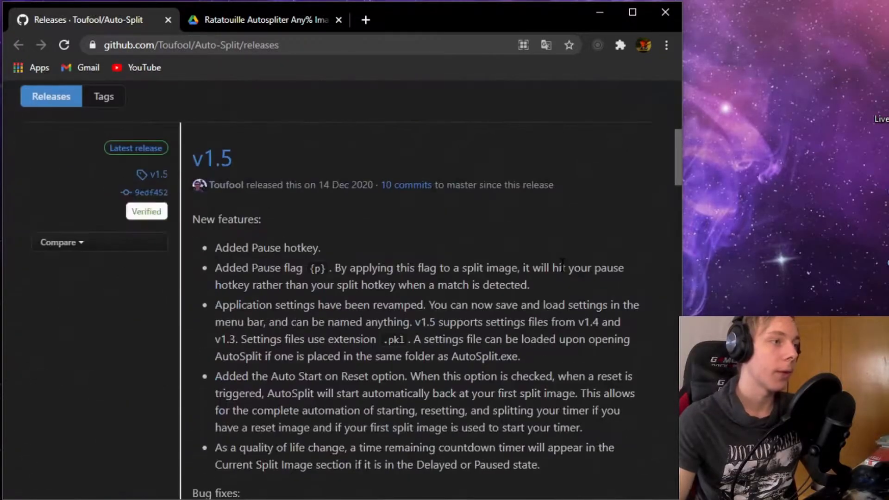
Step: Download AutoSplit_1.5.0.zip from the release Assets and launch AutoSplit.exe
{"action": "scroll", "scroll_direction": "down", "scroll_amount": 3}
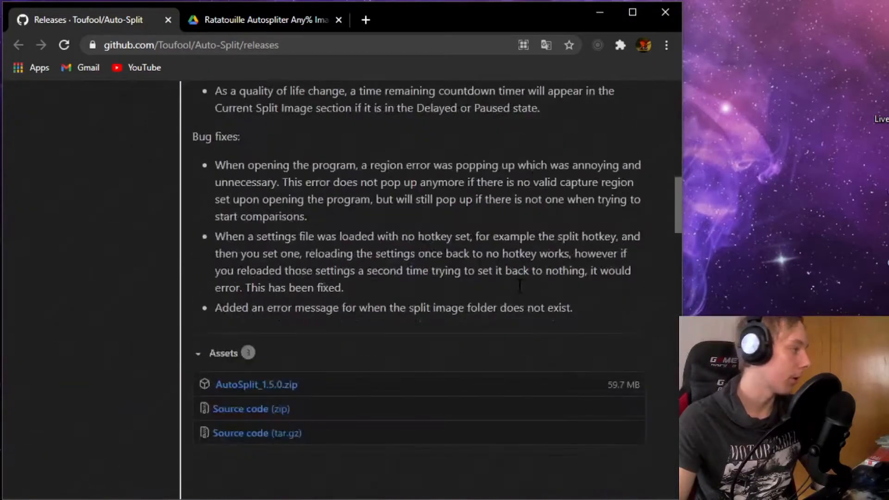
{"action": "scroll", "scroll_direction": "down", "scroll_amount": 3}
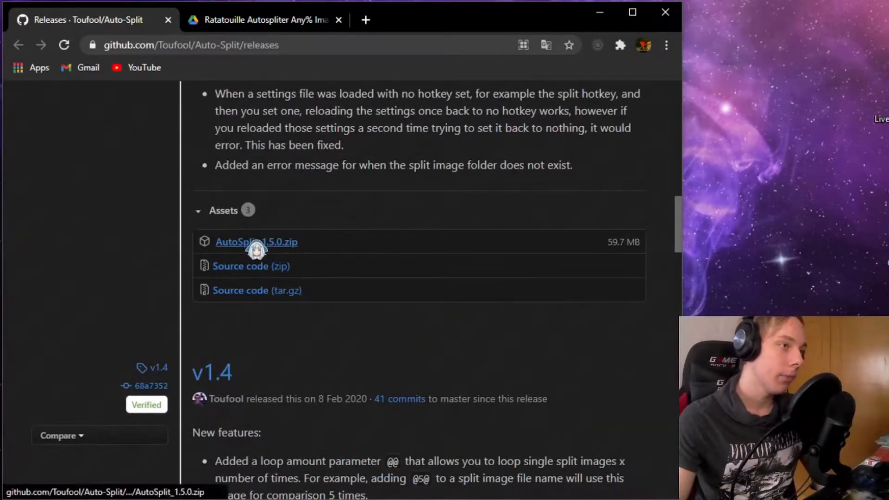
{"action": "left_click", "coordinate": [256, 243]}
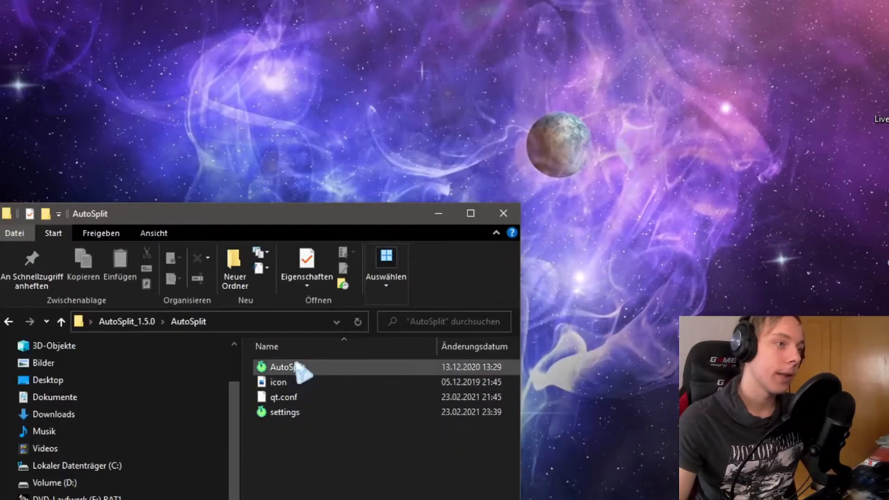
{"action": "double_click", "coordinate": [281, 367]}
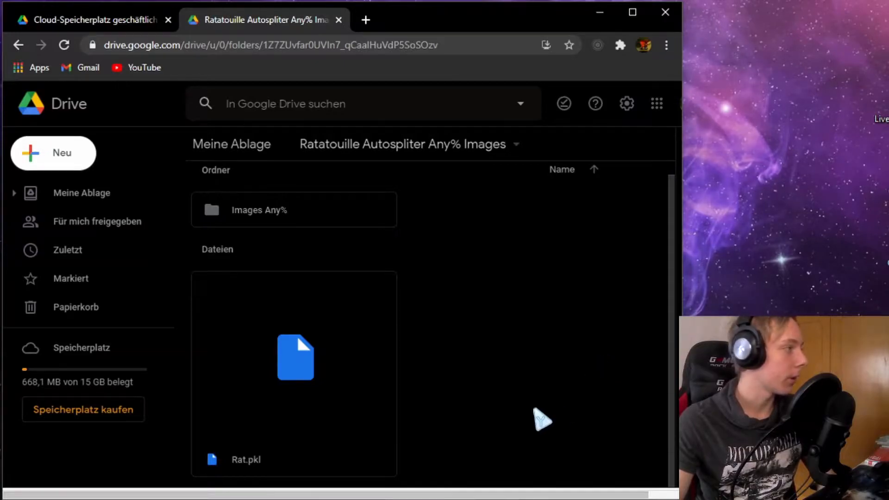
{"action": "mouse_move", "coordinate": [469, 284]}
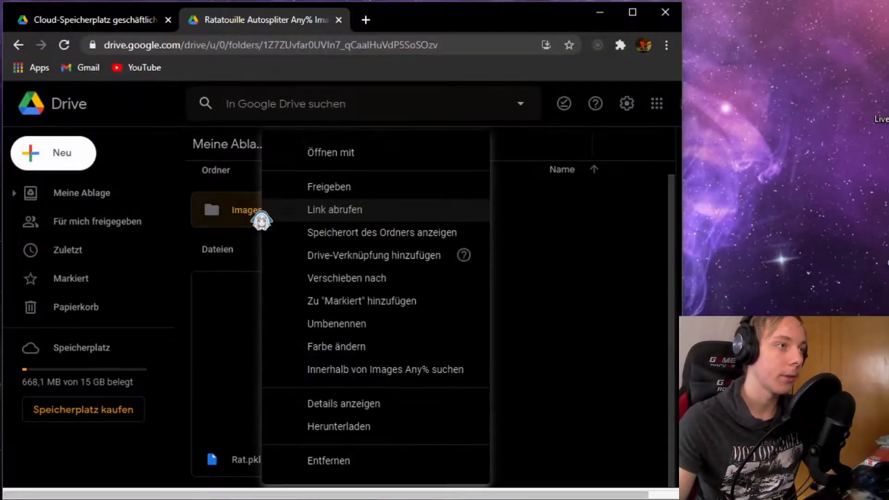
{"action": "mouse_move", "coordinate": [346, 439]}
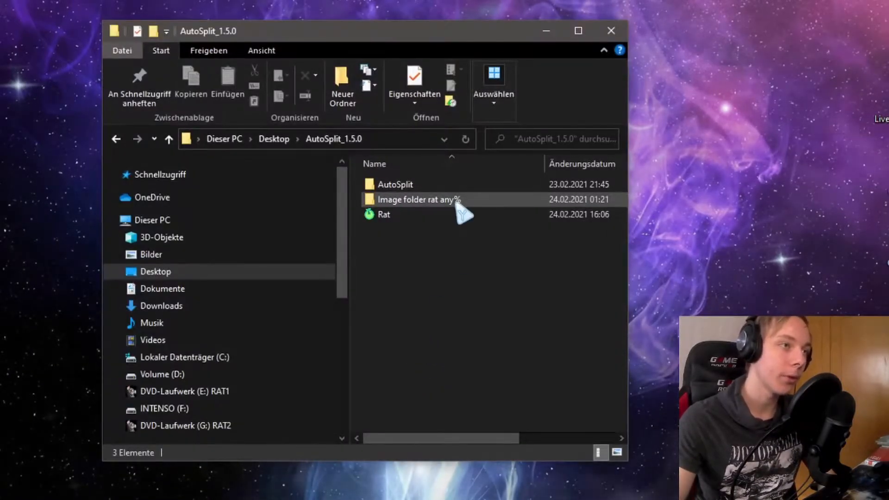
Step: Browse the eleven numbered thumbnails in Image folder rat any%
{"action": "double_click", "coordinate": [412, 200]}
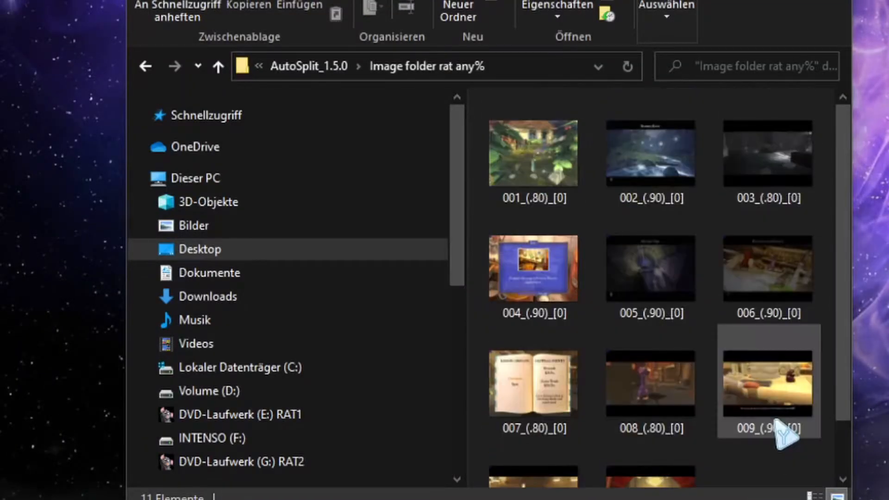
{"action": "scroll", "scroll_direction": "down", "scroll_amount": 3}
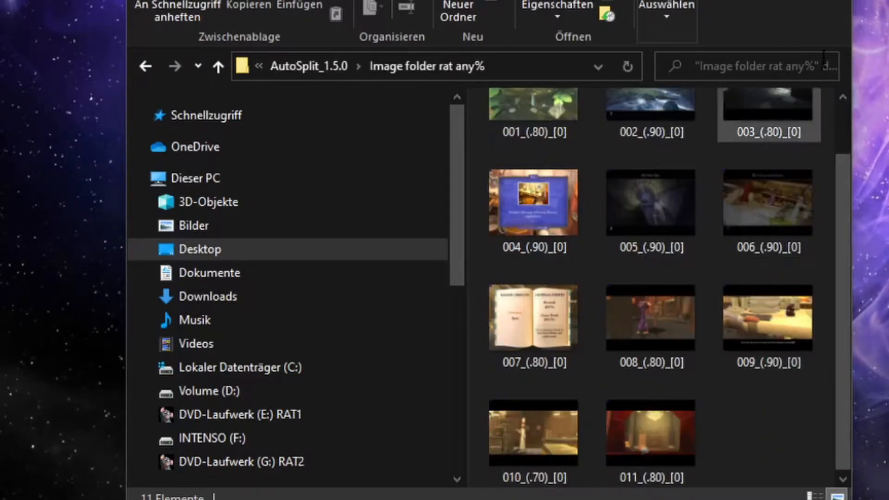
{"action": "left_click", "coordinate": [178, 71]}
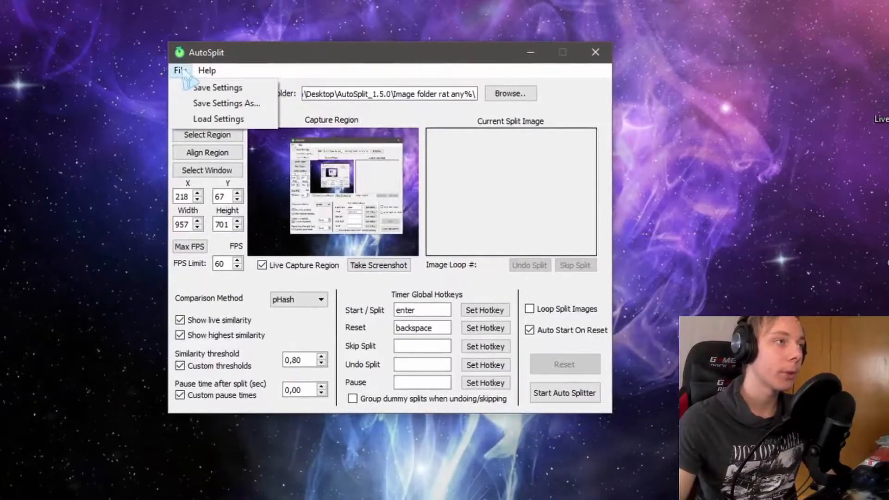
Step: Load the Rat.pkl settings file from Desktop's AutoSplit_1.5.0 folder
{"action": "left_click", "coordinate": [218, 119]}
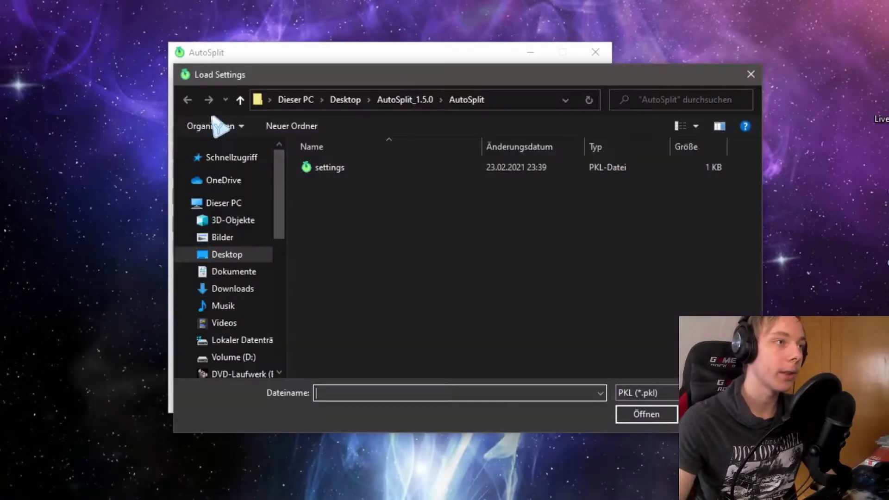
{"action": "left_click", "coordinate": [344, 99]}
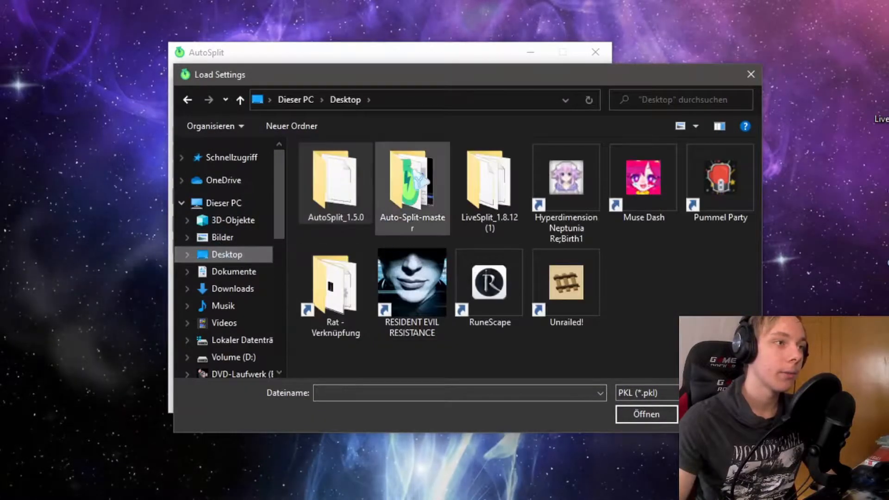
{"action": "double_click", "coordinate": [335, 177]}
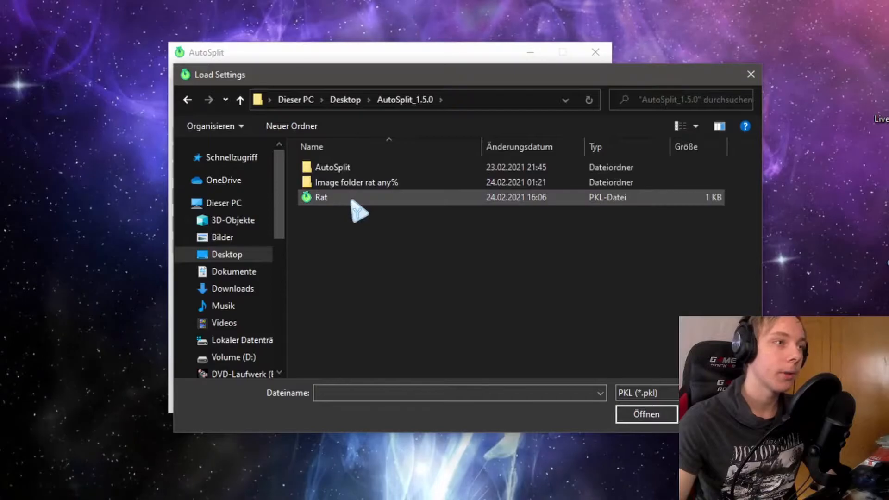
{"action": "double_click", "coordinate": [320, 197]}
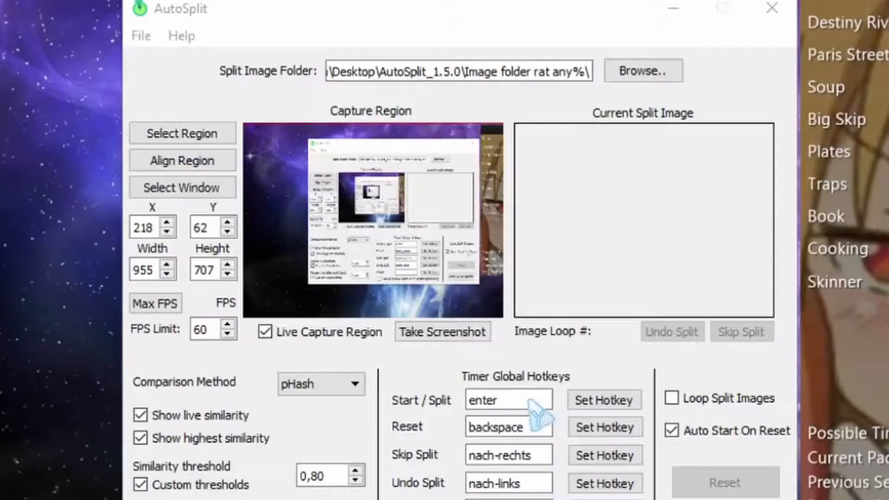
{"action": "mouse_move", "coordinate": [427, 214]}
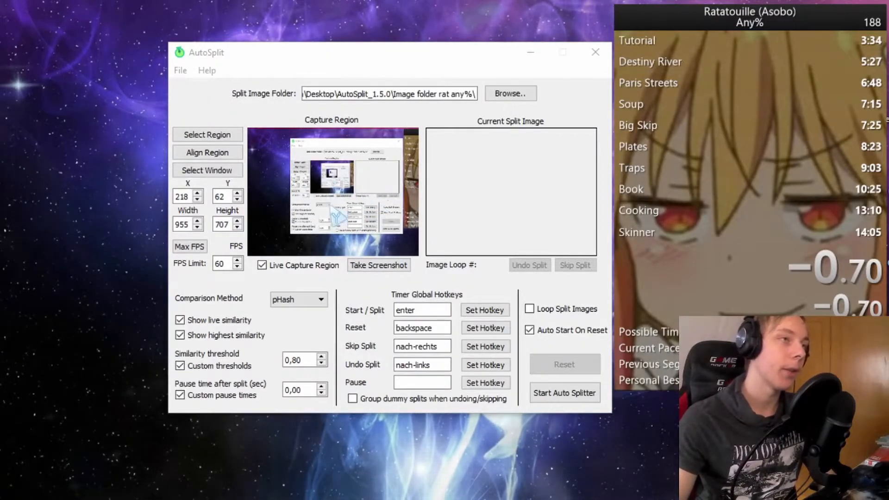
{"action": "mouse_move", "coordinate": [531, 220]}
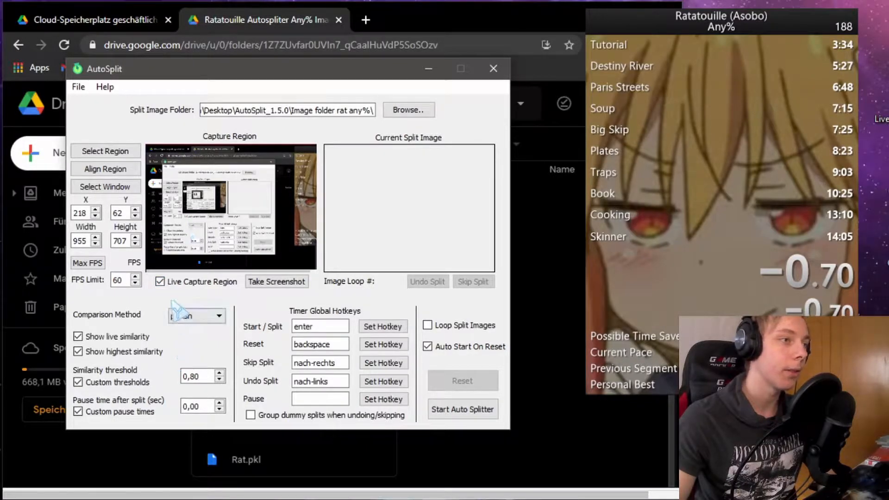
{"action": "left_click", "coordinate": [197, 316]}
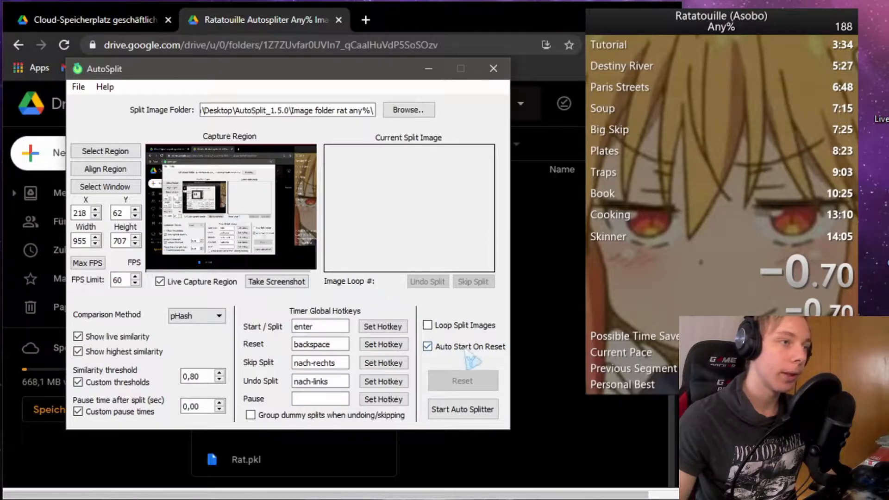
{"action": "mouse_move", "coordinate": [572, 365]}
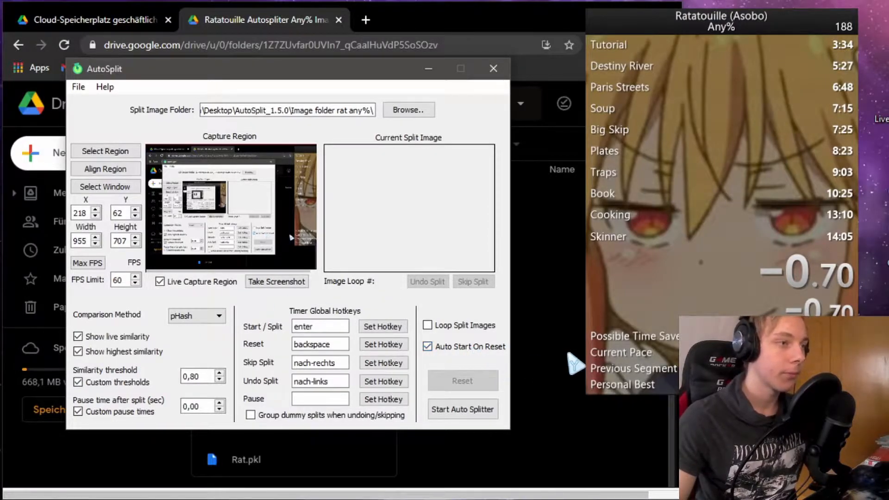
{"action": "mouse_move", "coordinate": [469, 363]}
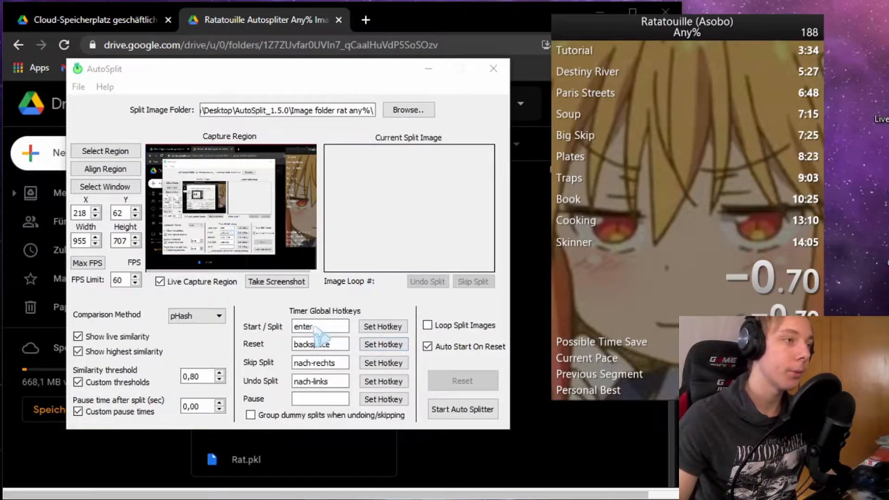
{"action": "mouse_move", "coordinate": [287, 337]}
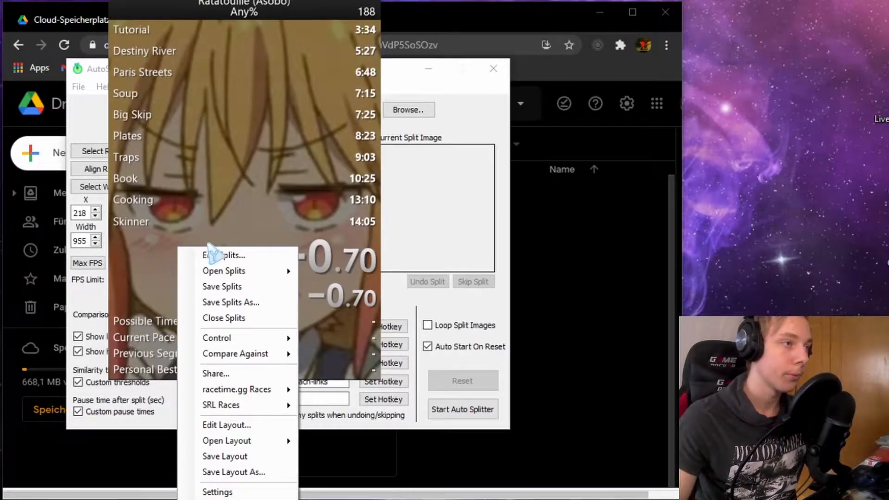
{"action": "left_click", "coordinate": [217, 493]}
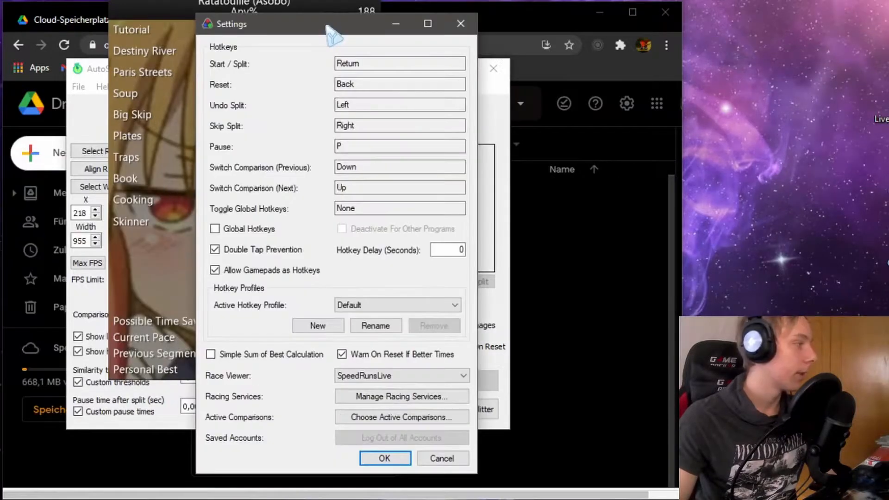
{"action": "left_click", "coordinate": [399, 63]}
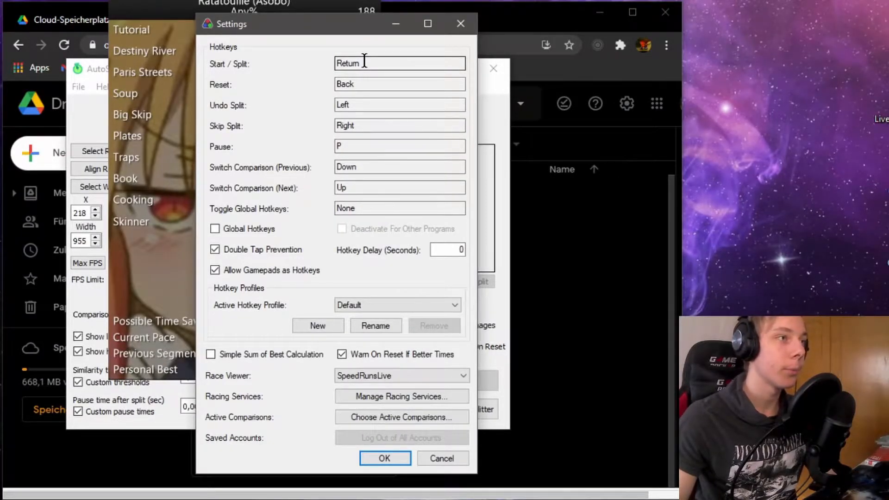
{"action": "left_click", "coordinate": [399, 84]}
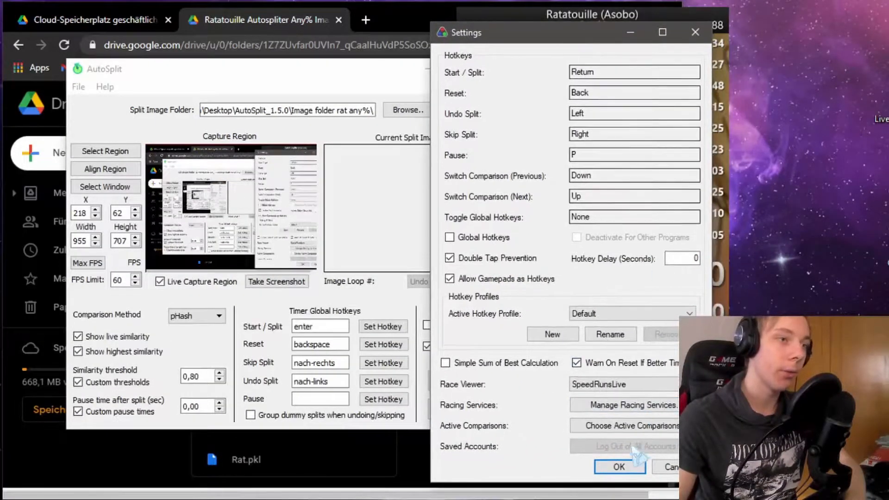
{"action": "left_click", "coordinate": [619, 467]}
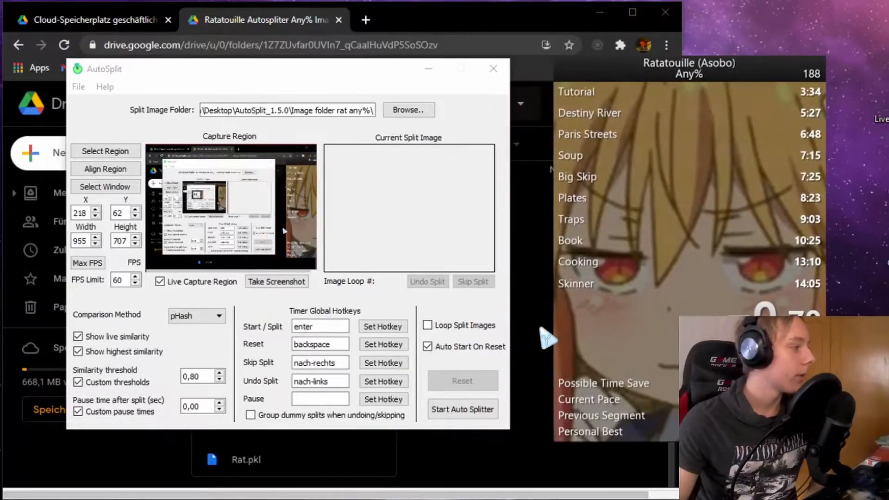
Step: Set Image folder rat any% as the split image folder and start the auto splitter
{"action": "left_click", "coordinate": [463, 409]}
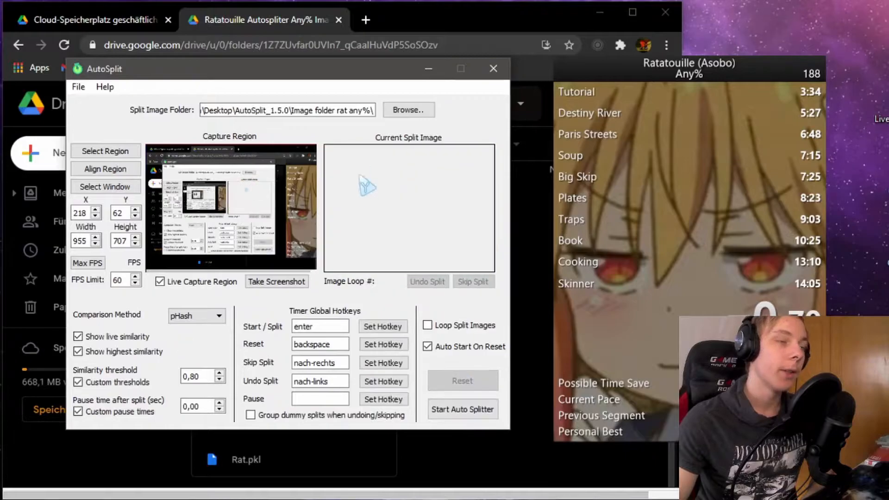
{"action": "mouse_move", "coordinate": [451, 202]}
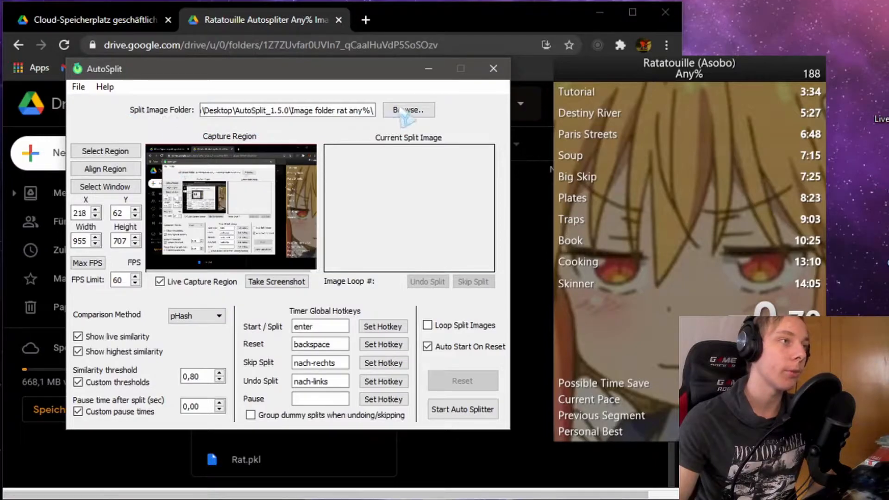
{"action": "left_click", "coordinate": [408, 110]}
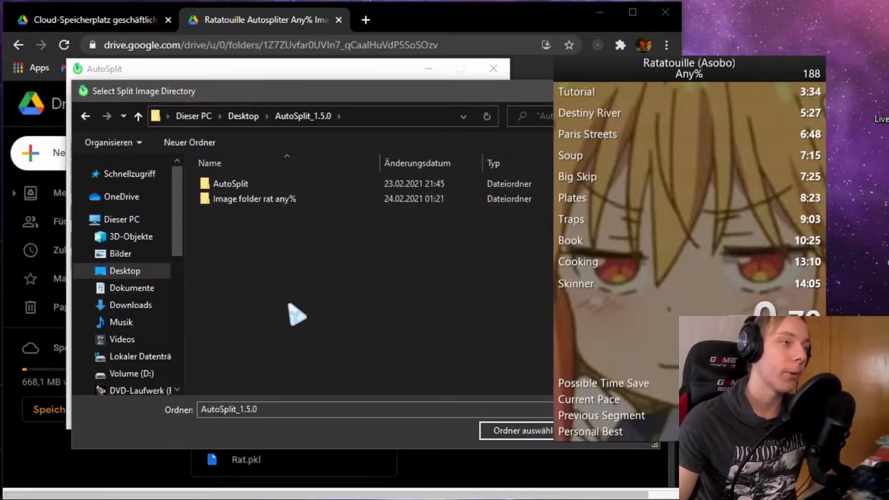
{"action": "double_click", "coordinate": [255, 198]}
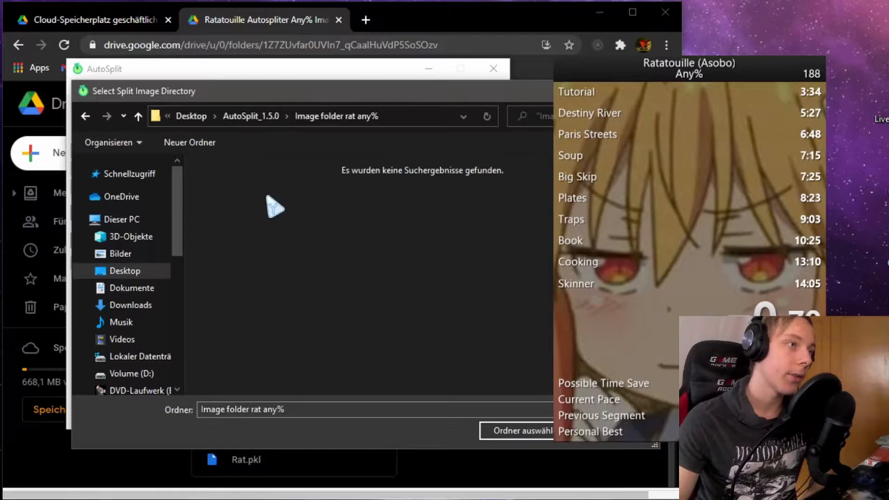
{"action": "left_click", "coordinate": [524, 429]}
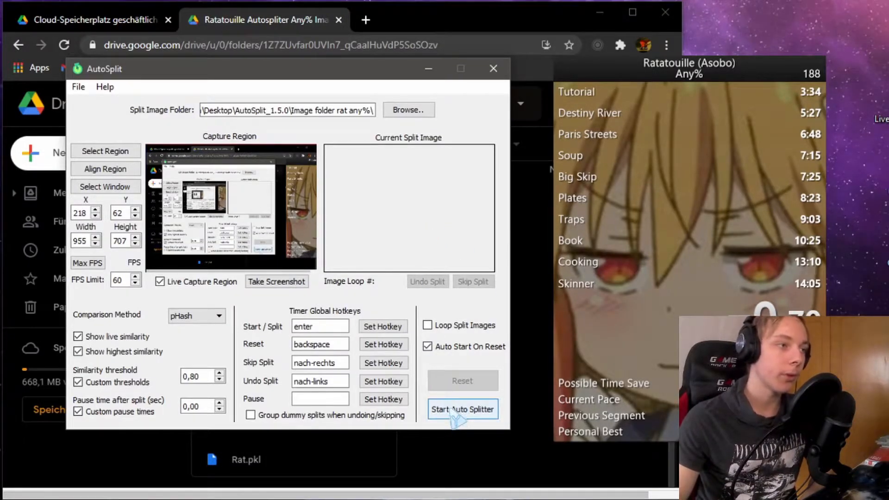
{"action": "left_click", "coordinate": [463, 409]}
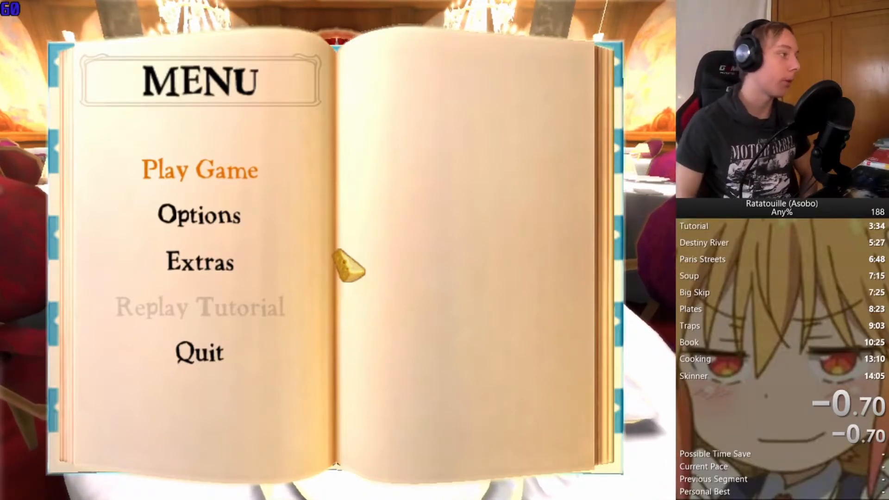
Step: Bring up the LiveSplit timer's context menu over the Ratatouille Any% splits
{"action": "left_click", "coordinate": [198, 173]}
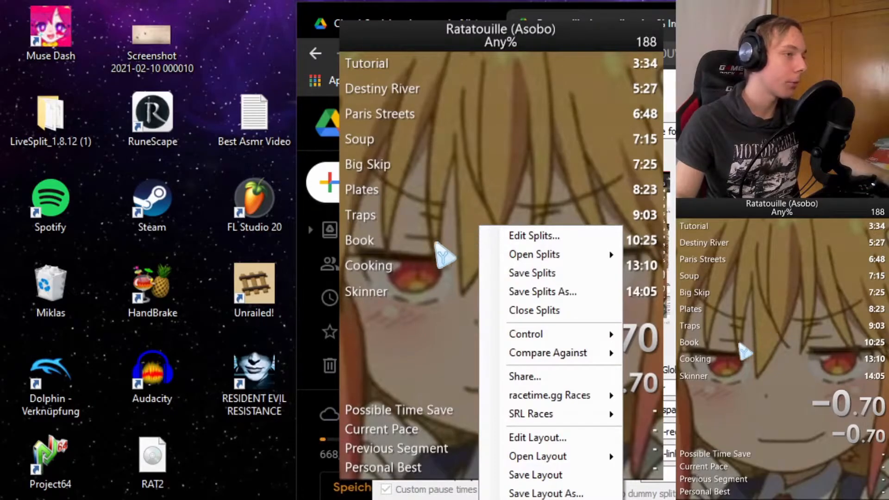
{"action": "mouse_move", "coordinate": [543, 334]}
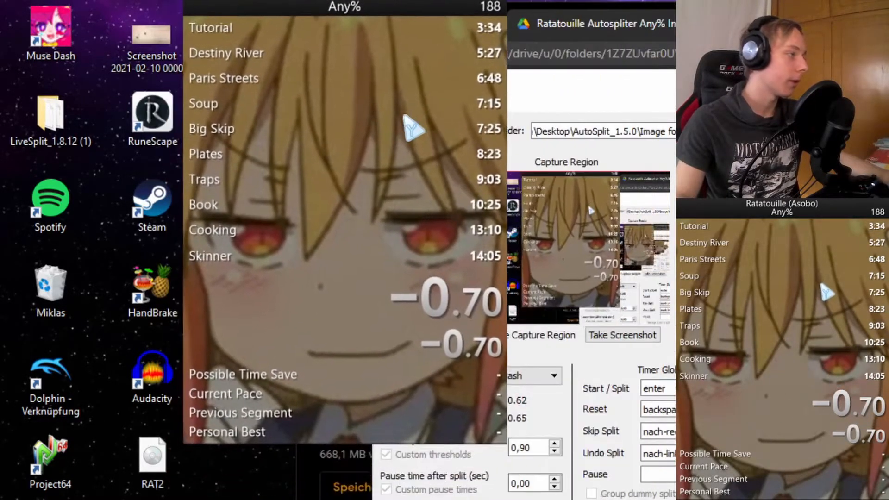
{"action": "right_click", "coordinate": [414, 124]}
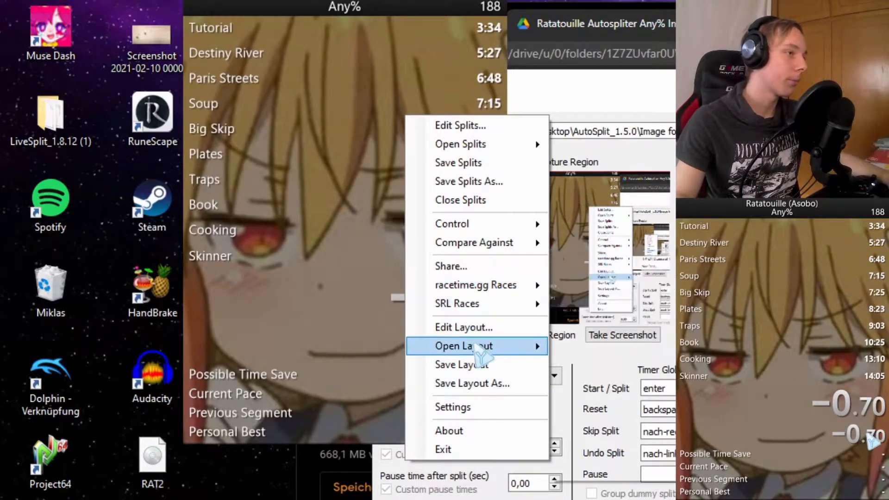
{"action": "mouse_move", "coordinate": [480, 237]}
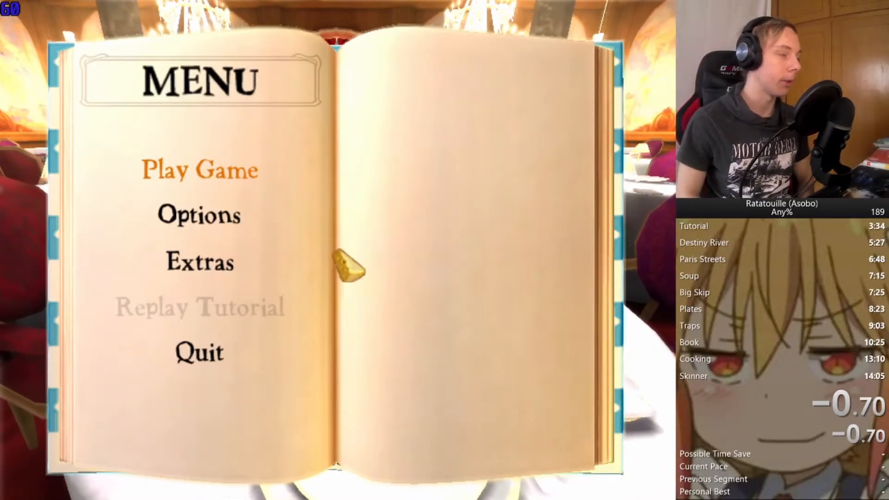
{"action": "left_click", "coordinate": [198, 170]}
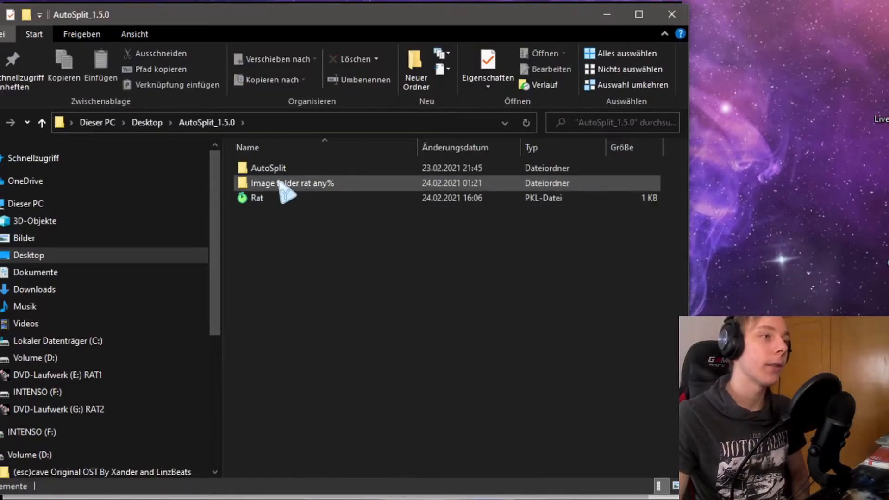
Step: Step through the split thumbnails from 001_(.80)_[0] and select 002_(.90)_[0]
{"action": "double_click", "coordinate": [291, 182]}
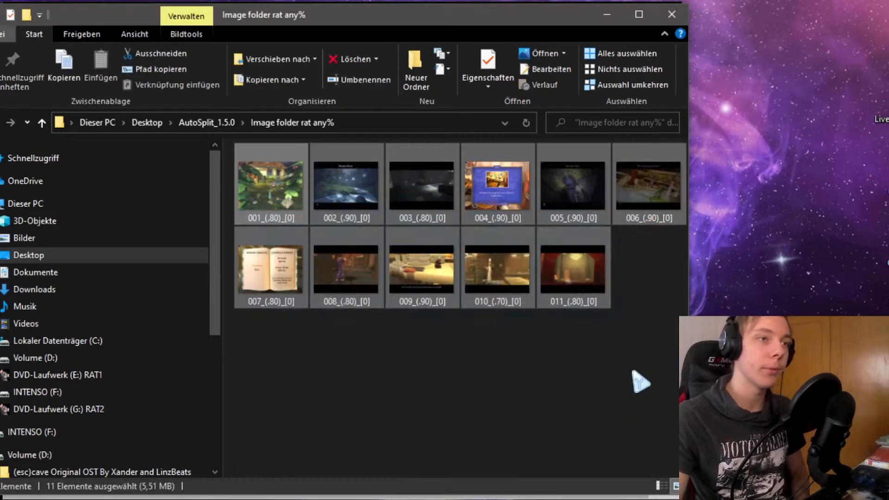
{"action": "left_click", "coordinate": [270, 186]}
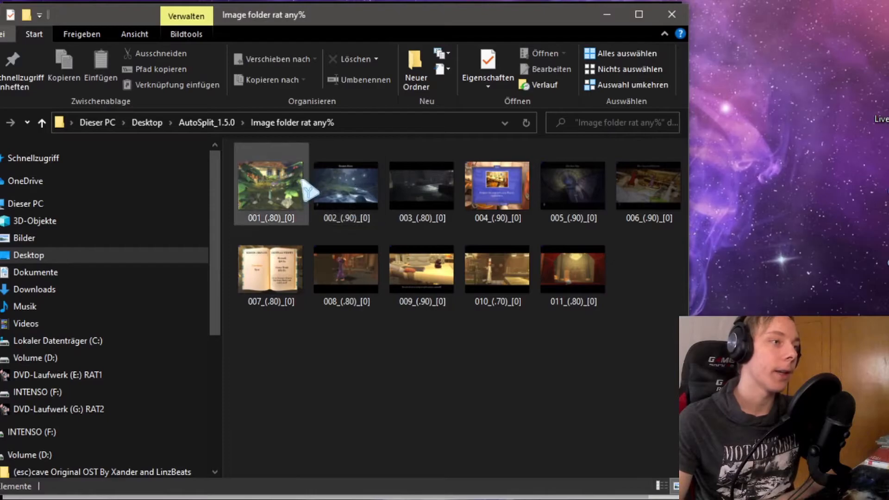
{"action": "left_click", "coordinate": [496, 184]}
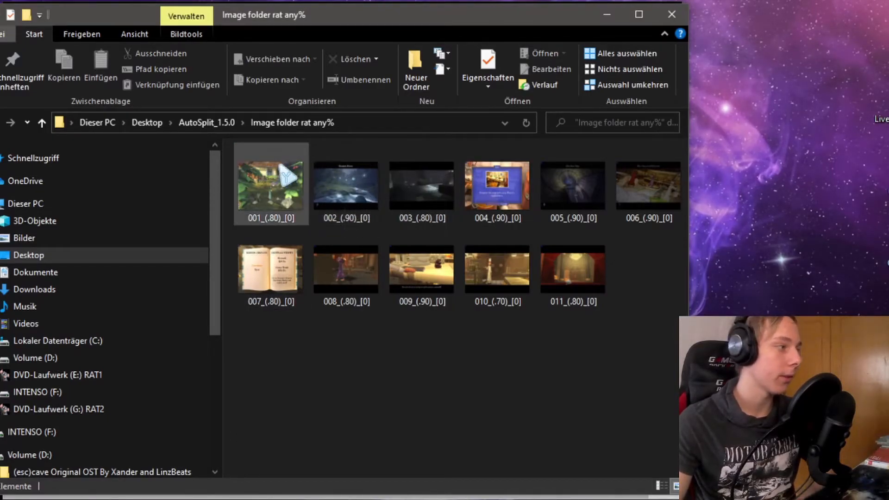
{"action": "left_click", "coordinate": [346, 187]}
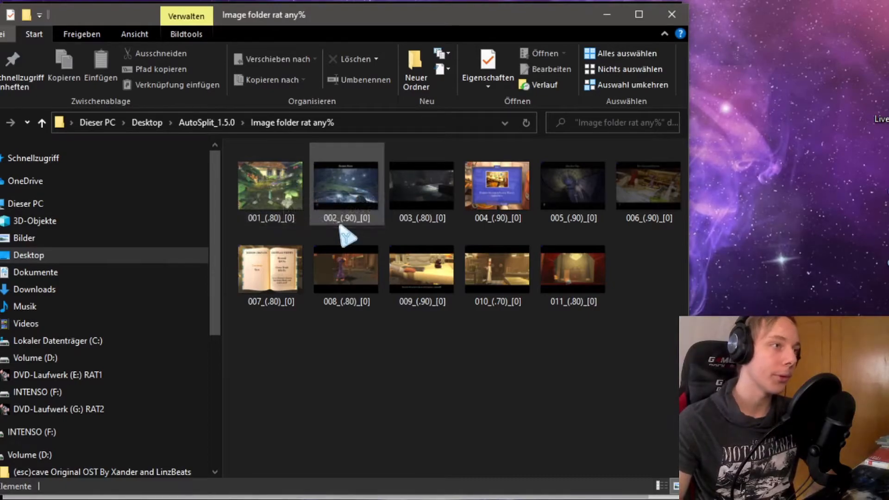
{"action": "mouse_move", "coordinate": [342, 229]}
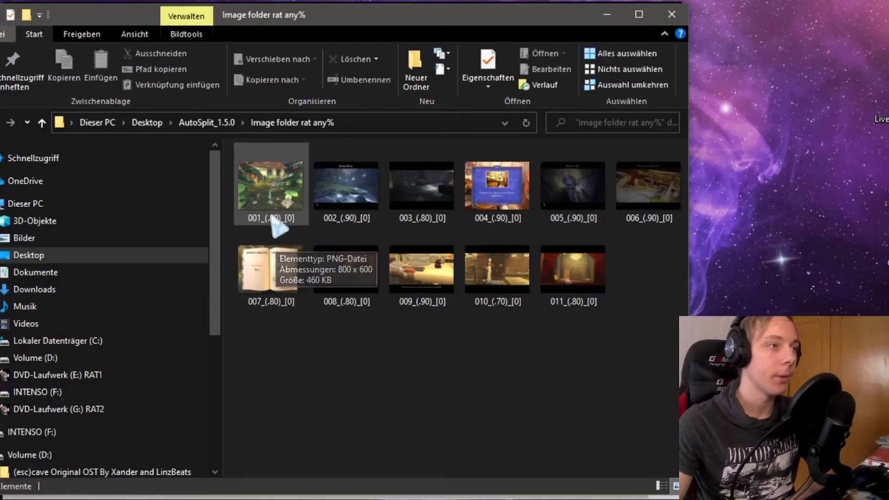
{"action": "mouse_move", "coordinate": [289, 242]}
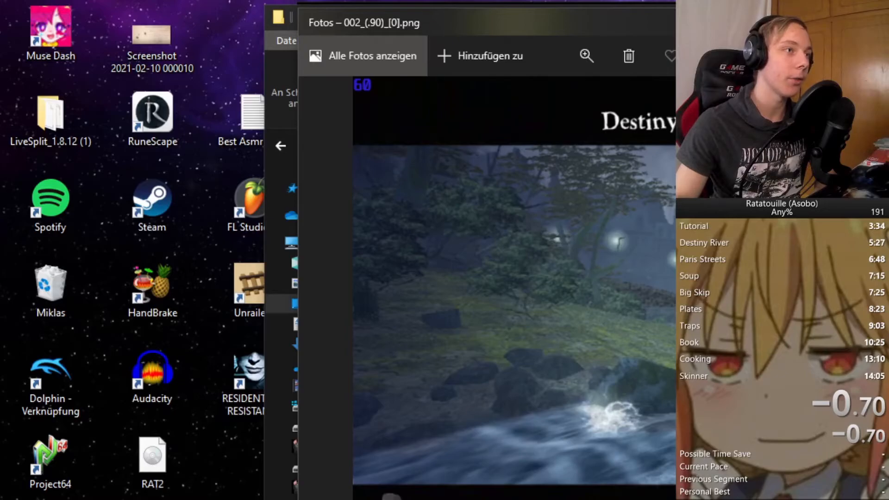
{"action": "mouse_move", "coordinate": [452, 143]}
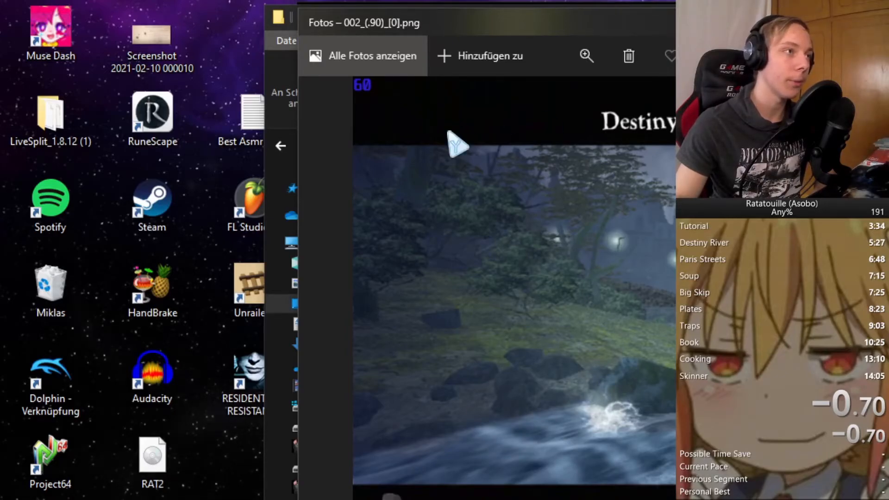